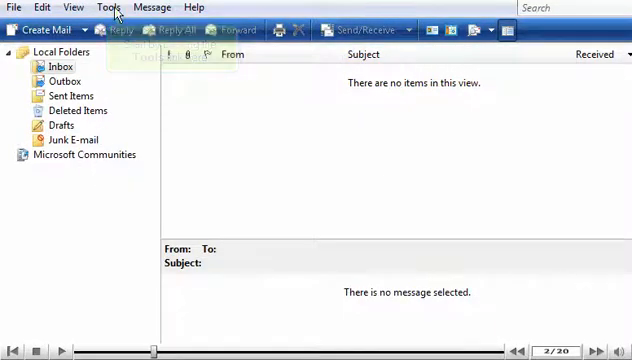
Step: Open Accounts from the Tools menu to show the Internet Accounts list
{"action": "left_click", "coordinate": [105, 7]}
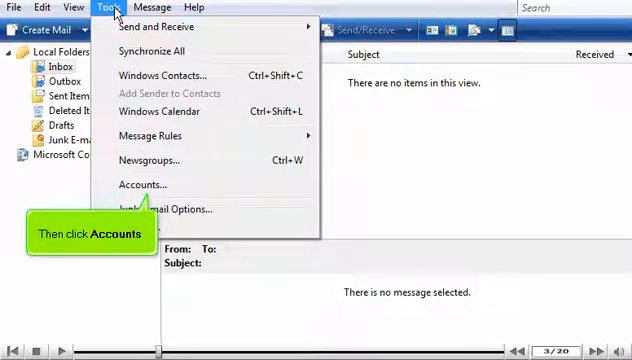
{"action": "left_click", "coordinate": [142, 184]}
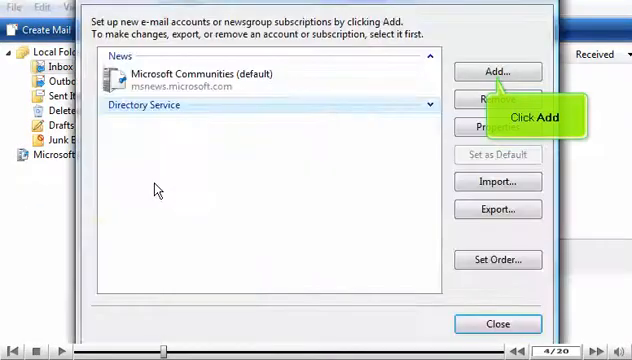
{"action": "mouse_move", "coordinate": [251, 157]}
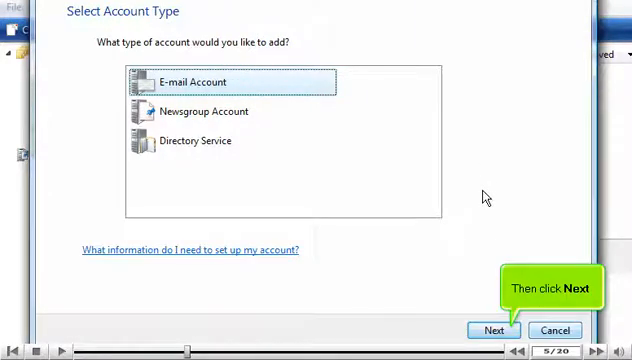
{"action": "left_click", "coordinate": [493, 329]}
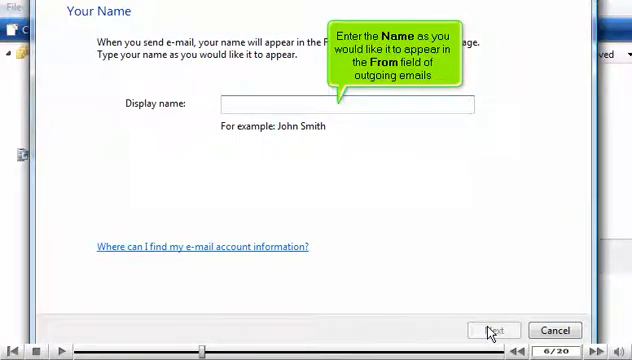
{"action": "type", "text": "John"}
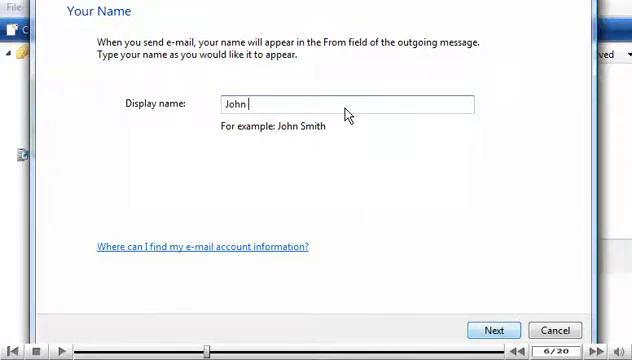
{"action": "type", "text": "Doe"}
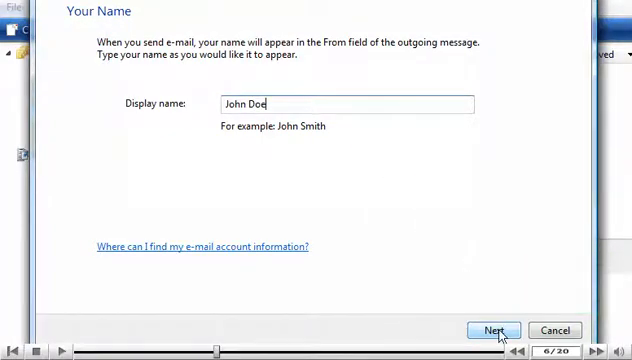
{"action": "left_click", "coordinate": [494, 329]}
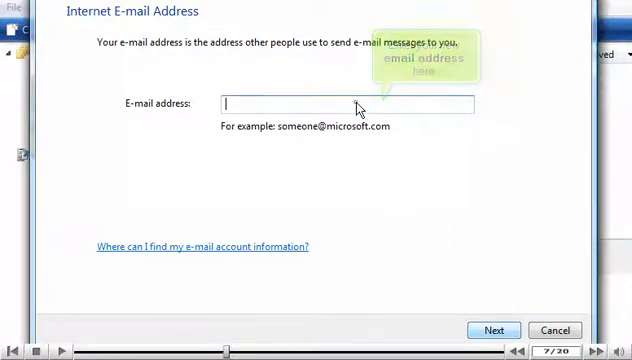
{"action": "type", "text": "john@demo1"}
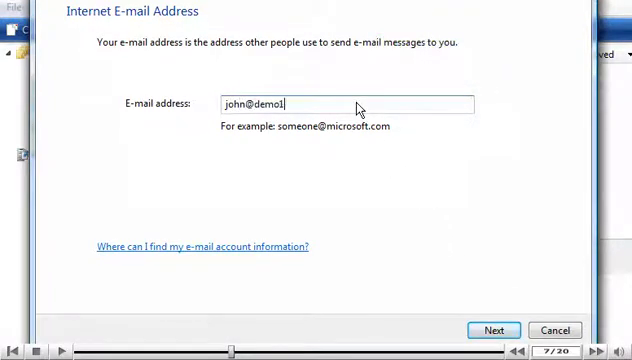
{"action": "type", "text": "234.com"}
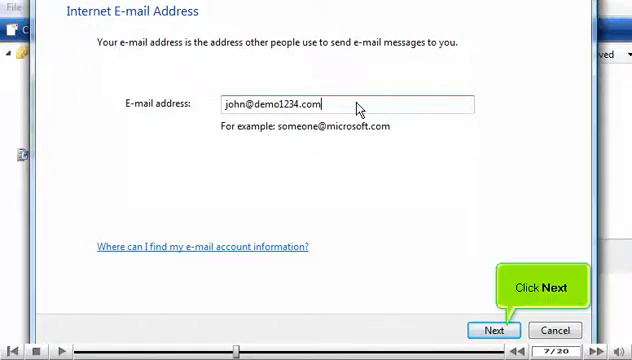
{"action": "mouse_move", "coordinate": [463, 296]}
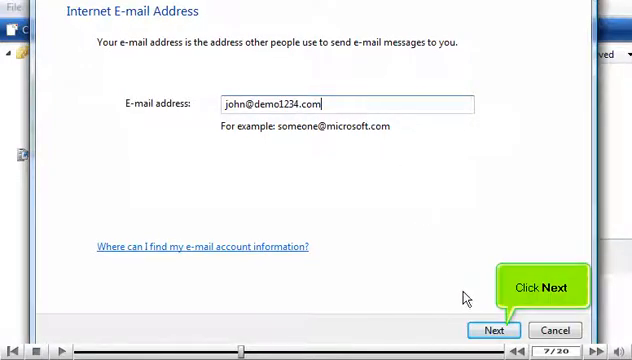
{"action": "left_click", "coordinate": [494, 329]}
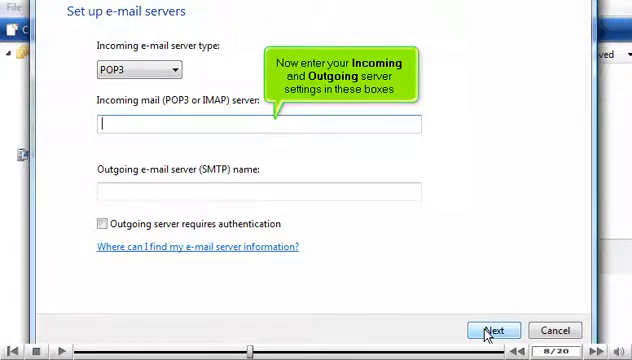
{"action": "mouse_move", "coordinate": [366, 182]}
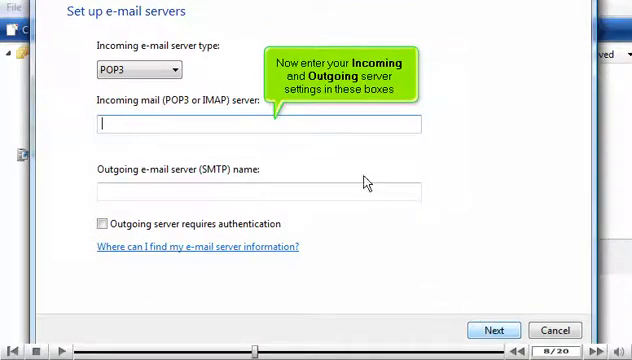
Step: Enter mail.demo1234.com as both the POP3 incoming and SMTP outgoing server
{"action": "type", "text": "mail.dem"}
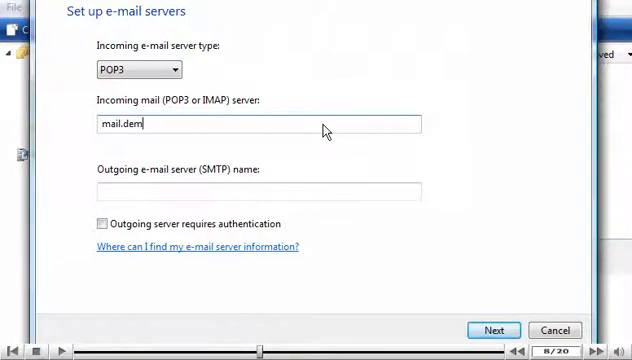
{"action": "type", "text": "o1234.com"}
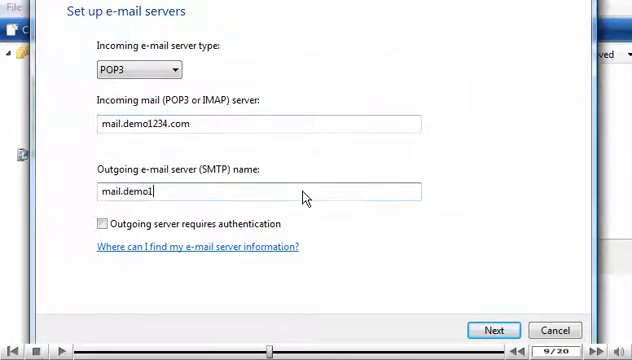
{"action": "type", "text": "234.com"}
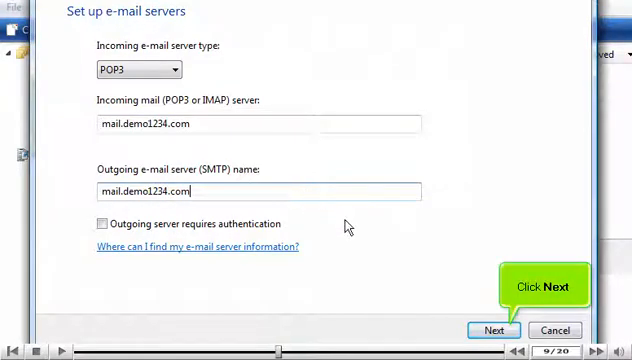
{"action": "left_click", "coordinate": [494, 330]}
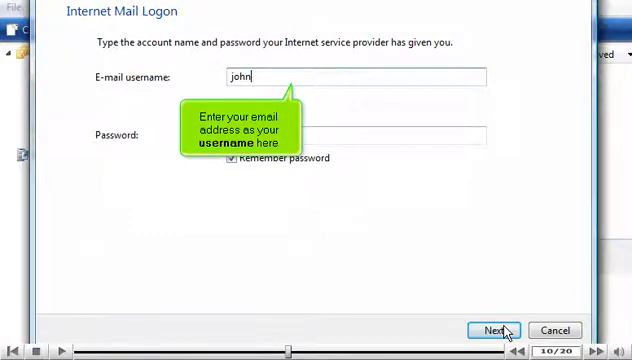
{"action": "type", "text": "@"}
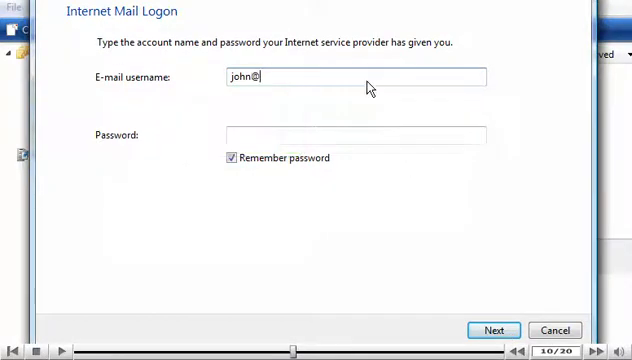
{"action": "type", "text": "demo1234.com"}
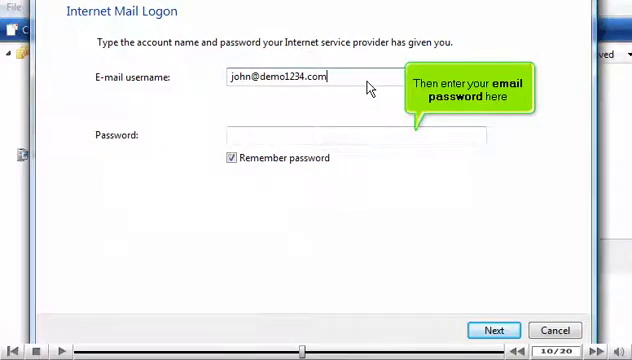
{"action": "mouse_move", "coordinate": [362, 122]}
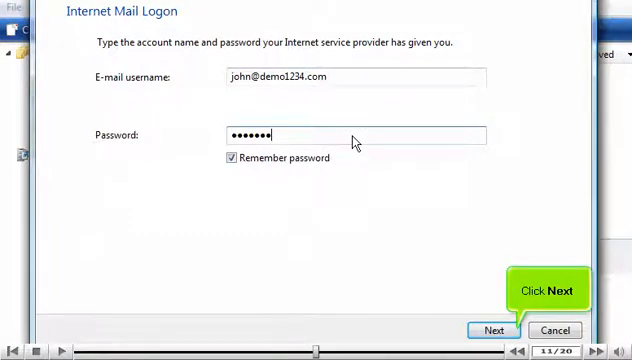
{"action": "left_click", "coordinate": [492, 330]}
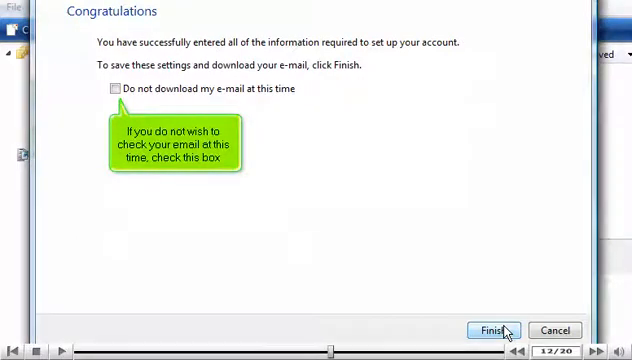
{"action": "left_click", "coordinate": [112, 87]}
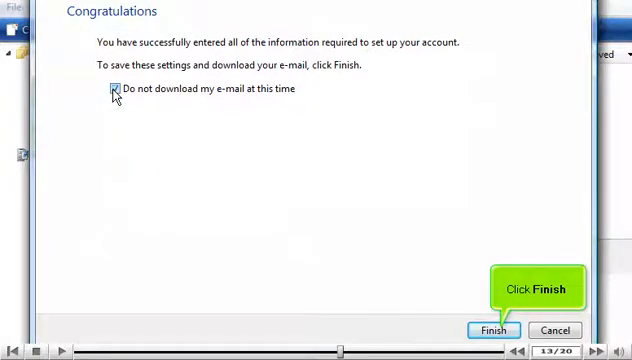
{"action": "left_click", "coordinate": [493, 330]}
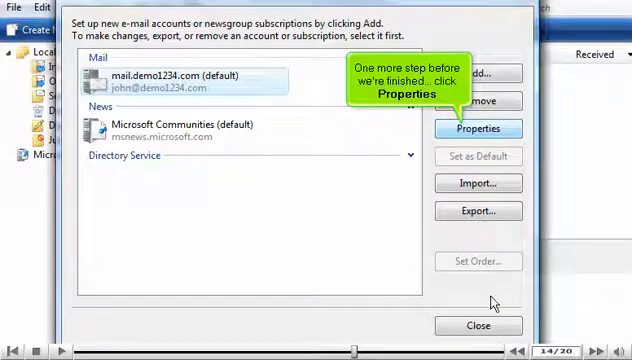
Step: In mail.demo1234.com Properties > Servers, tick 'My server requires authentication' and confirm with OK
{"action": "left_click", "coordinate": [479, 129]}
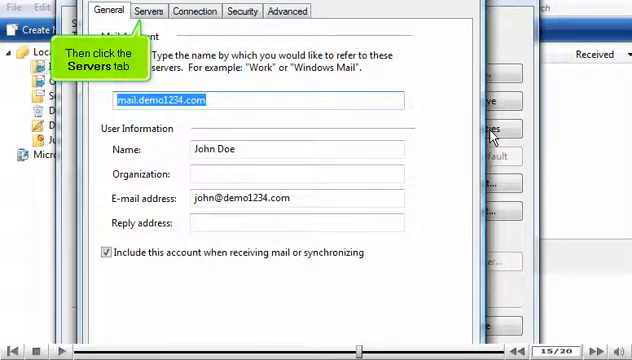
{"action": "mouse_move", "coordinate": [278, 65]}
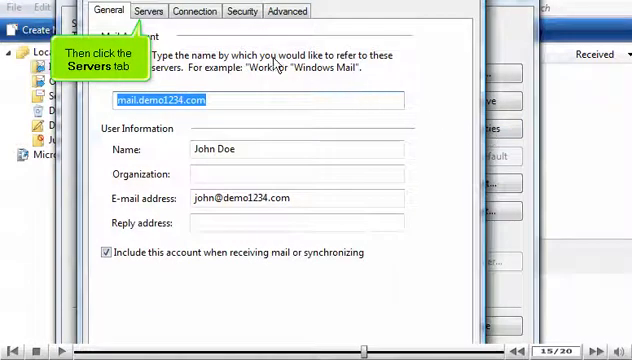
{"action": "left_click", "coordinate": [149, 11]}
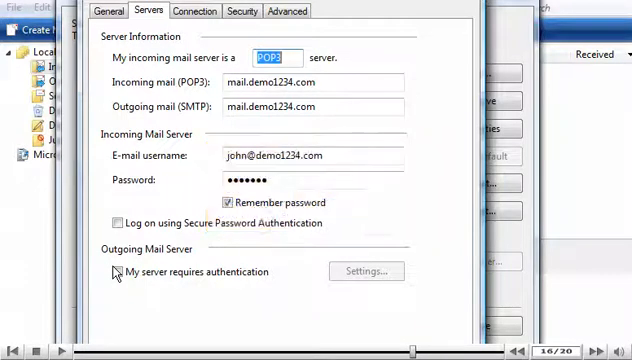
{"action": "left_click", "coordinate": [112, 267]}
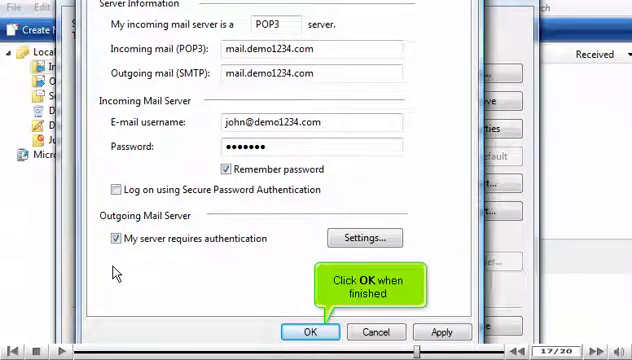
{"action": "left_click", "coordinate": [310, 331]}
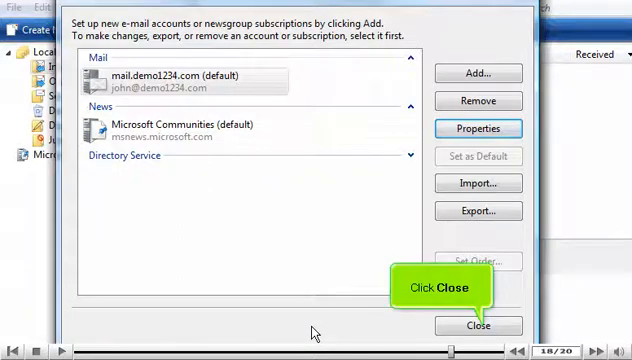
Step: Close the Internet Accounts dialog to return to the empty Inbox
{"action": "left_click", "coordinate": [479, 325]}
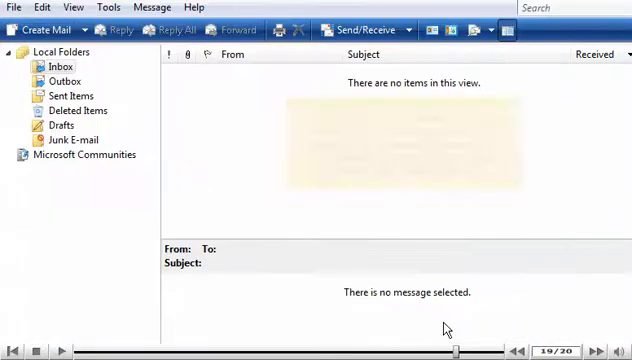